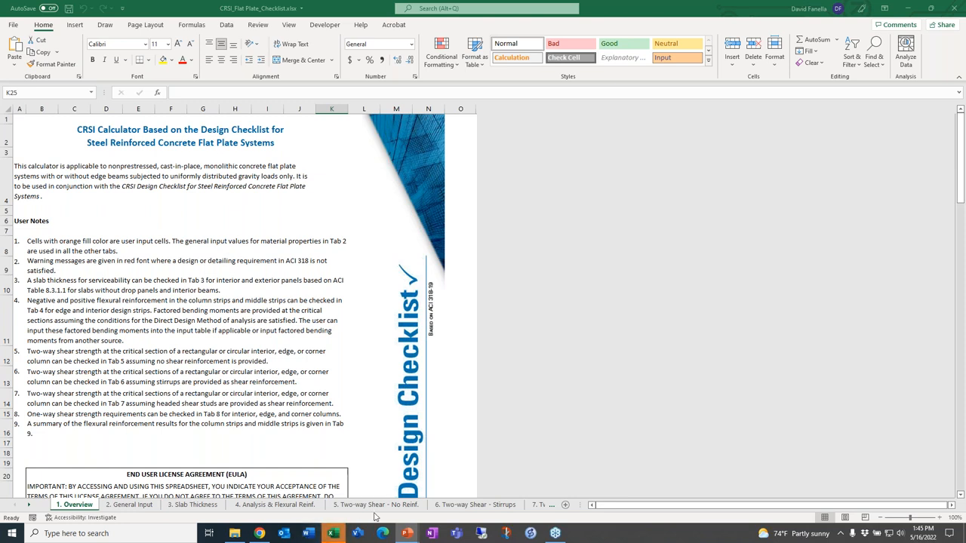
{"action": "mouse_move", "coordinate": [374, 464]}
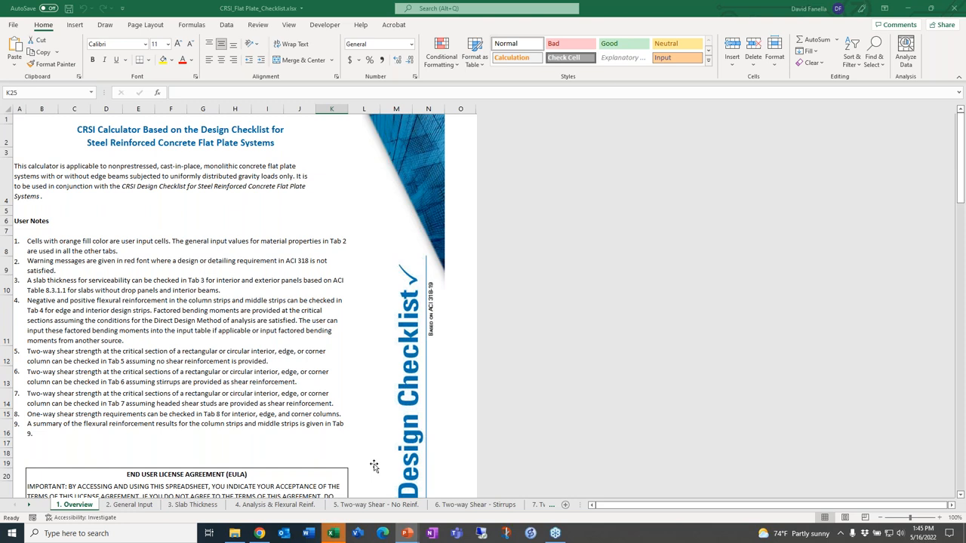
{"action": "mouse_move", "coordinate": [208, 522]}
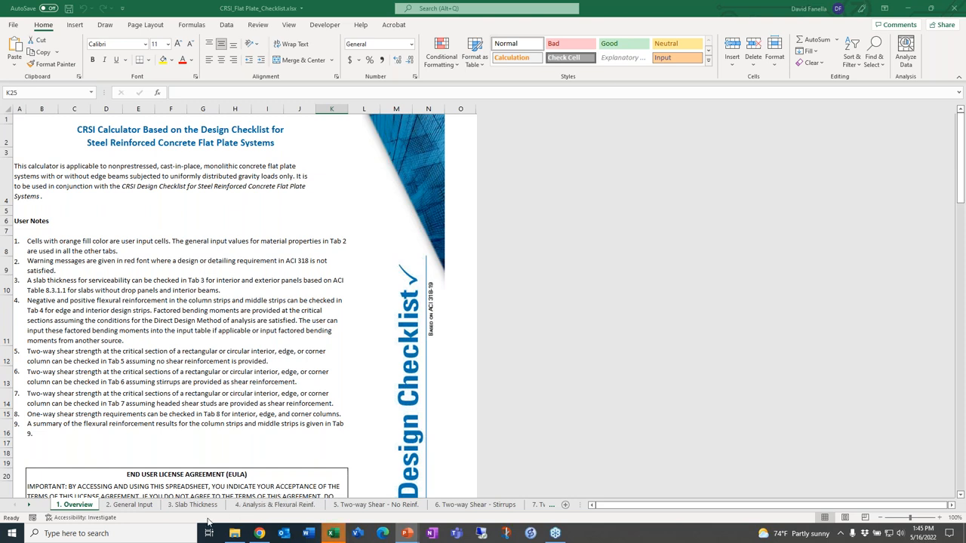
Show the General Input sheet (no edge beams, 23 ft spans), then the Slab Thickness sheet
{"action": "left_click", "coordinate": [129, 504]}
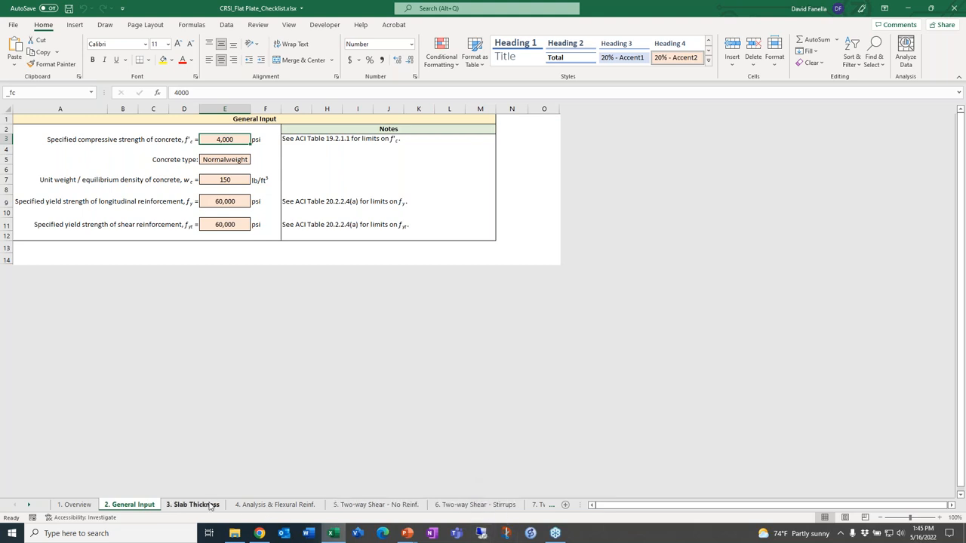
{"action": "left_click", "coordinate": [194, 504]}
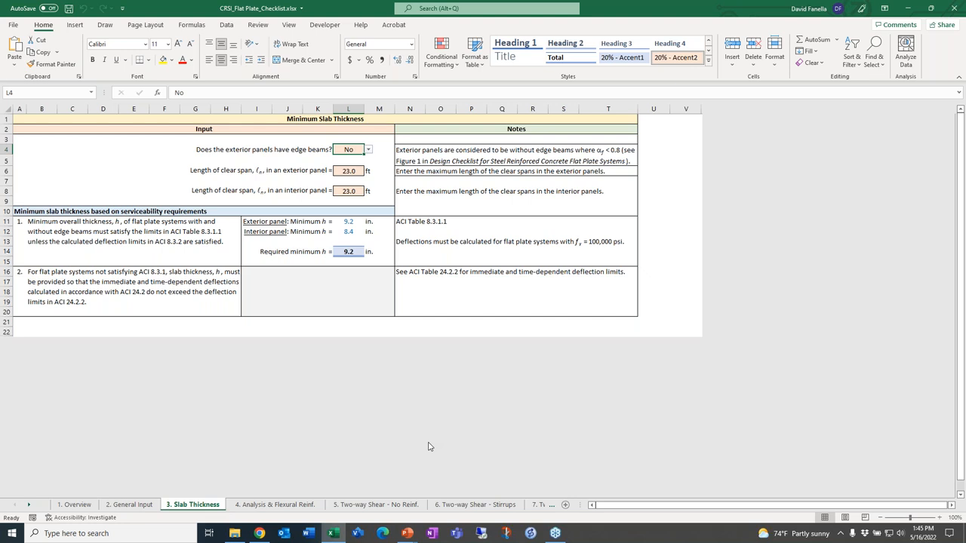
{"action": "mouse_move", "coordinate": [314, 501]}
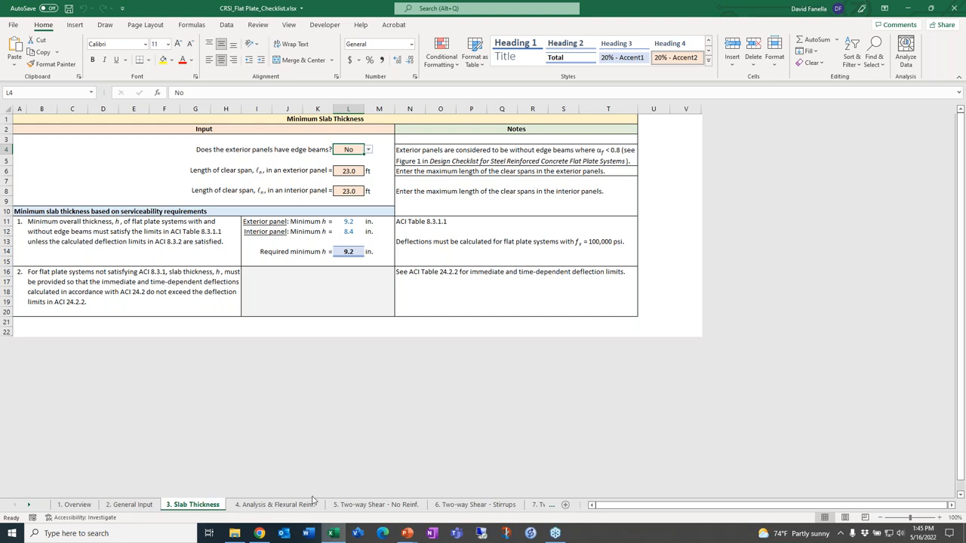
Show the Analysis Methods and Flexural Reinforcement sheet with interior design strip inputs
{"action": "left_click", "coordinate": [275, 504]}
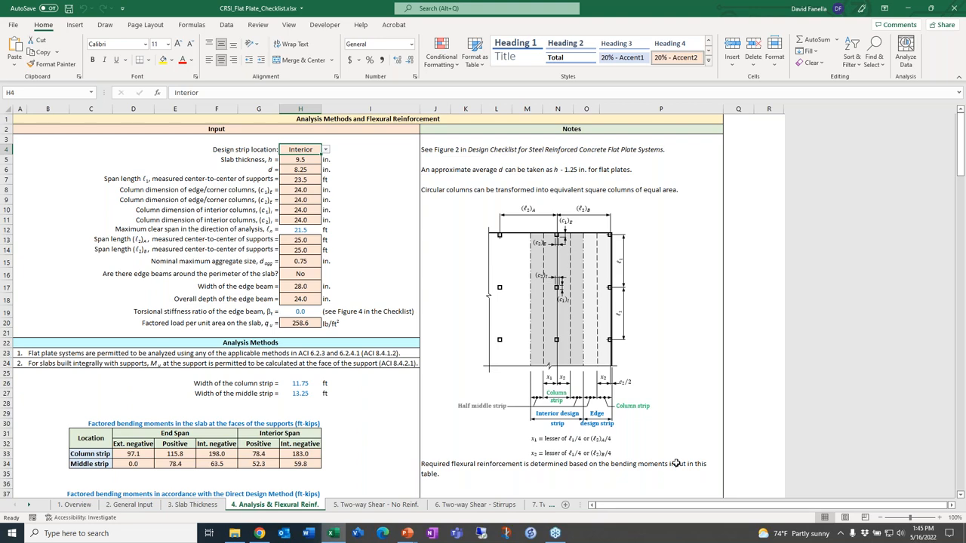
Review the flexural reinforcement table, then show the Two-way Shear – No Reinforcement sheet
{"action": "scroll", "scroll_direction": "down", "scroll_amount": 3}
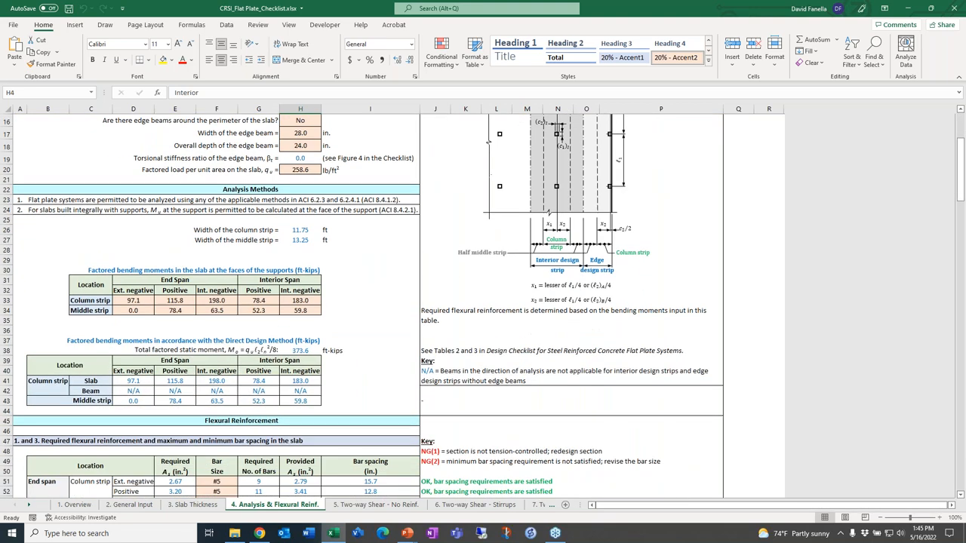
{"action": "scroll", "scroll_direction": "down", "scroll_amount": 3}
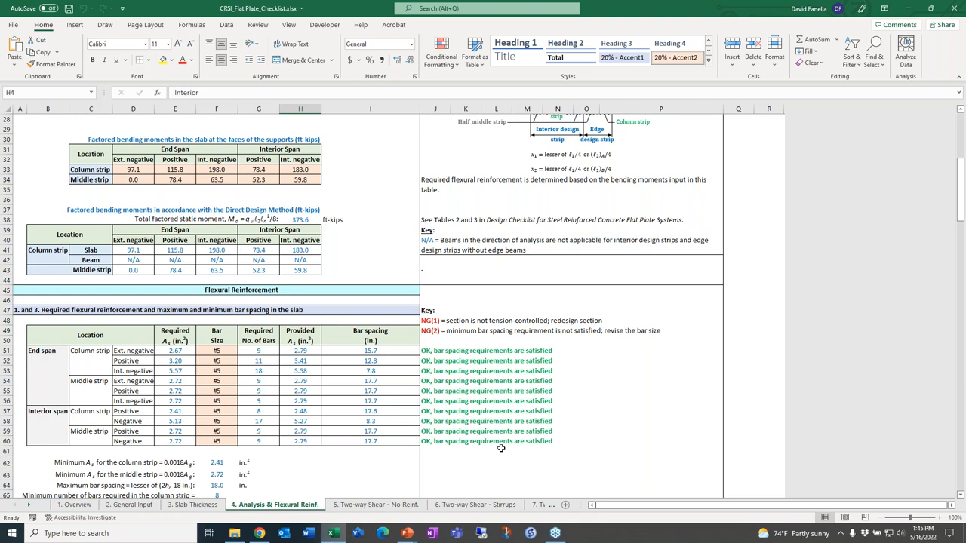
{"action": "left_click", "coordinate": [374, 504]}
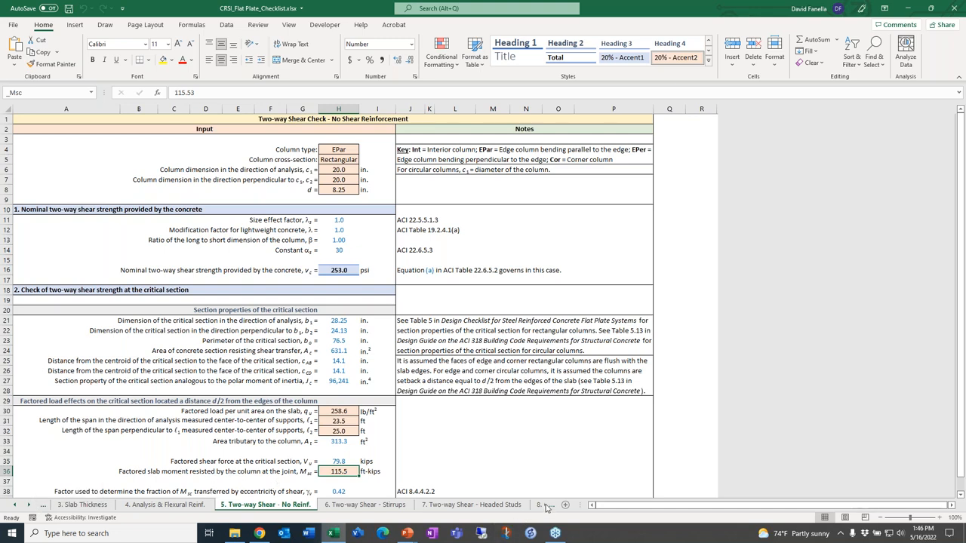
Show the One-way Shear Check sheet, then the one-way slab checklist overview
{"action": "left_click", "coordinate": [498, 504]}
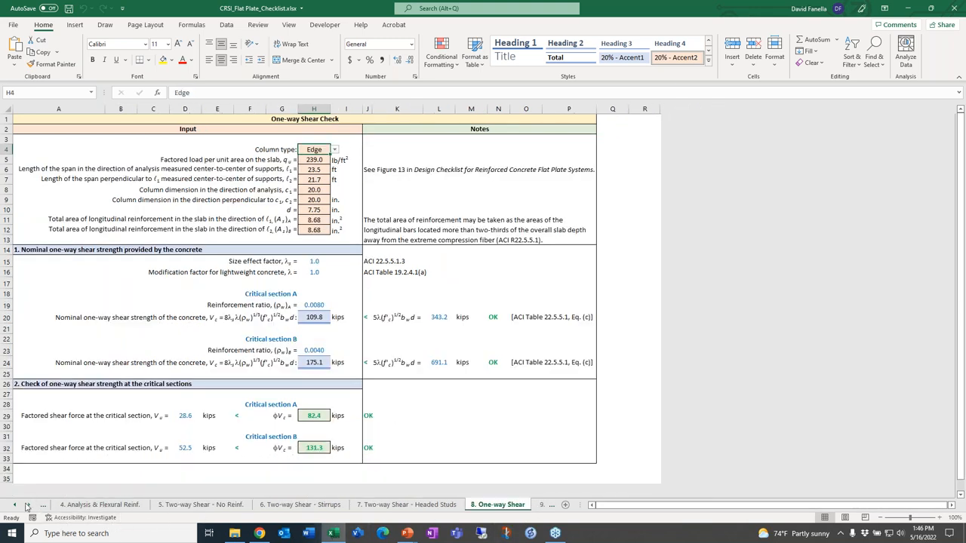
{"action": "left_click", "coordinate": [475, 503]}
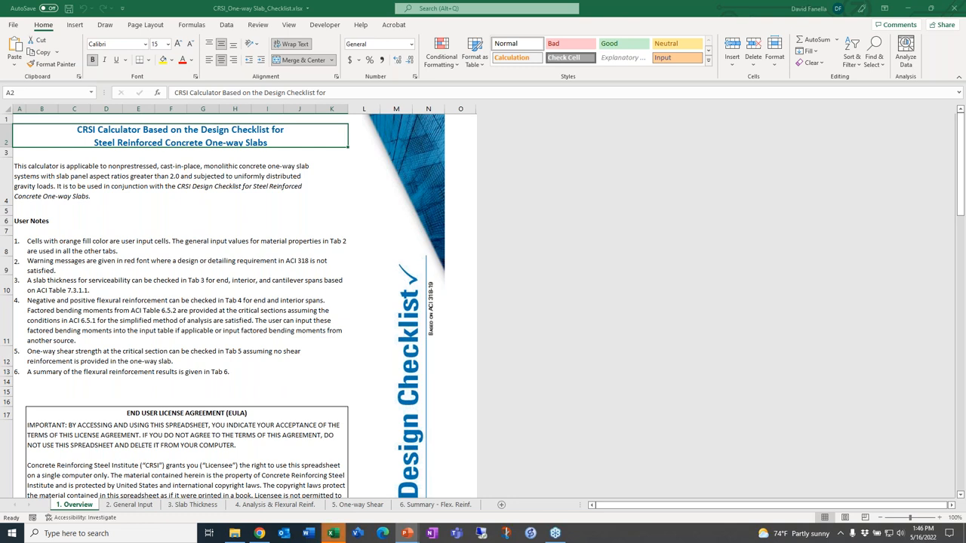
{"action": "mouse_move", "coordinate": [721, 111]}
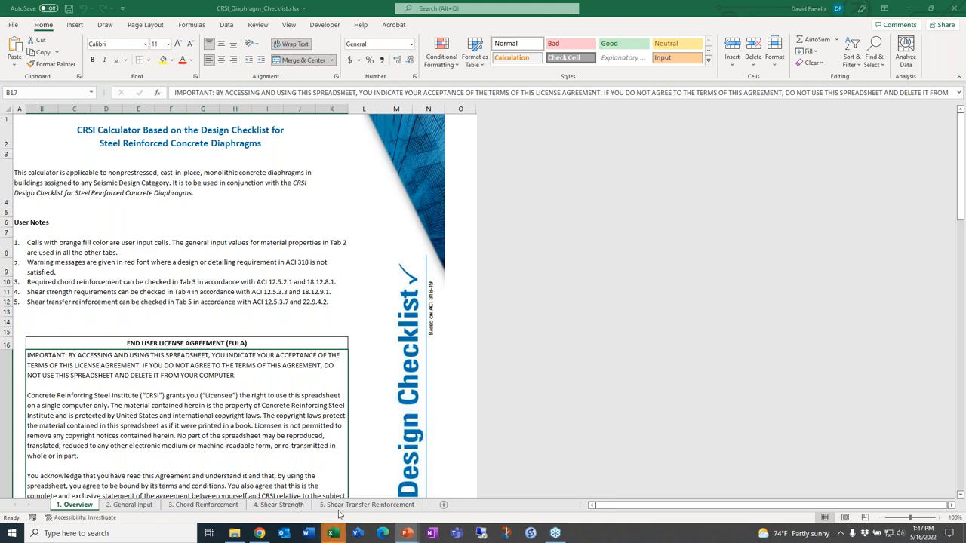
Show the diaphragm Shear Transfer Reinforcement sheet (172.8 kip shear, #4 bars at 13 in)
{"action": "left_click", "coordinate": [371, 504]}
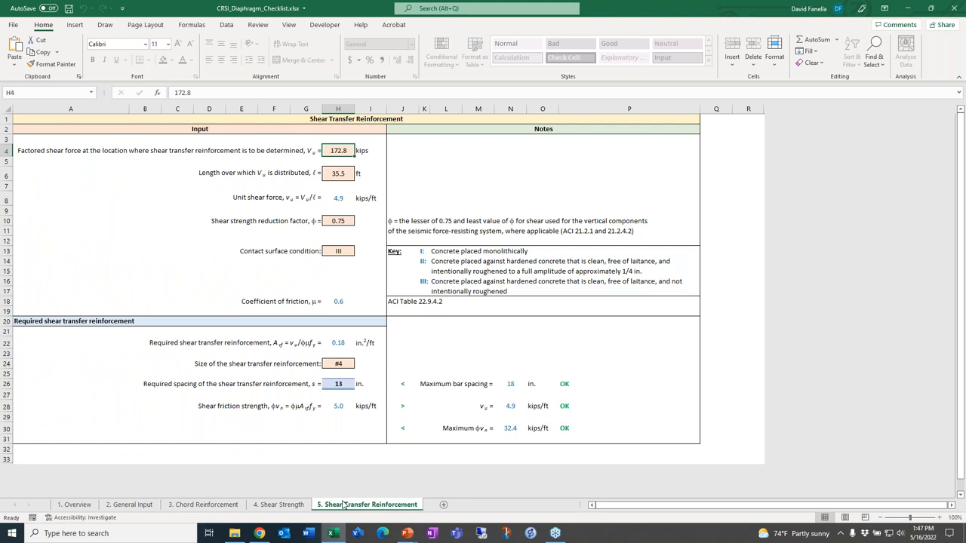